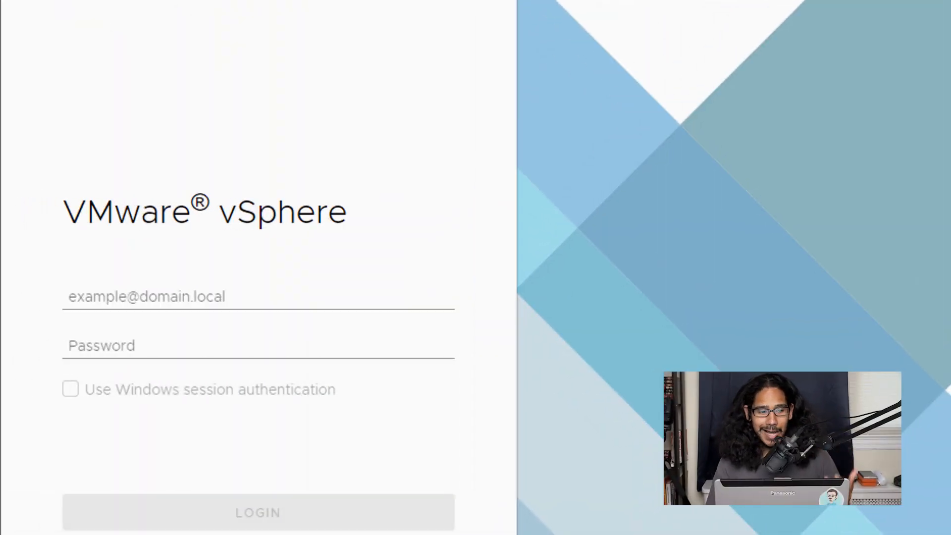
Log in to vCenter and show the summary of host 192.168.94.129
click(257, 512)
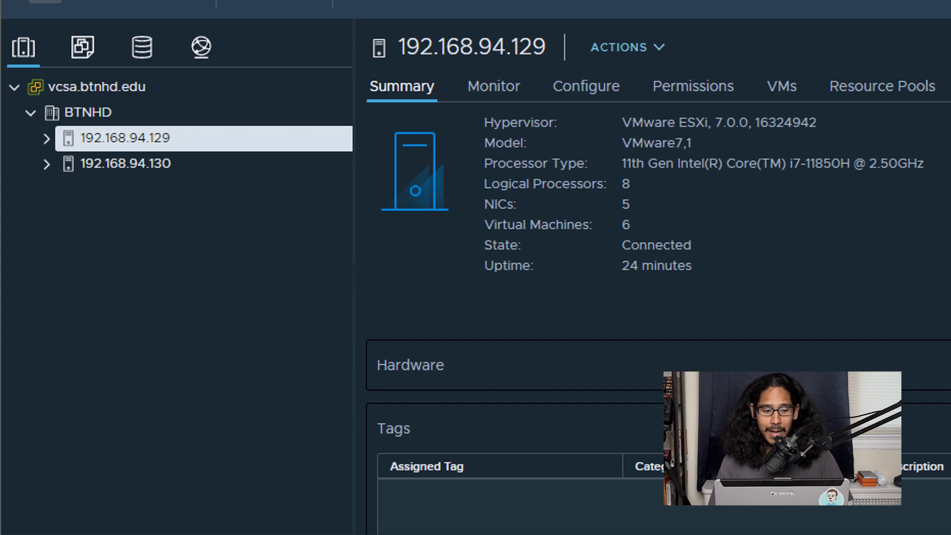
Start the Add Networking wizard from the host's Virtual switches configuration page
click(584, 85)
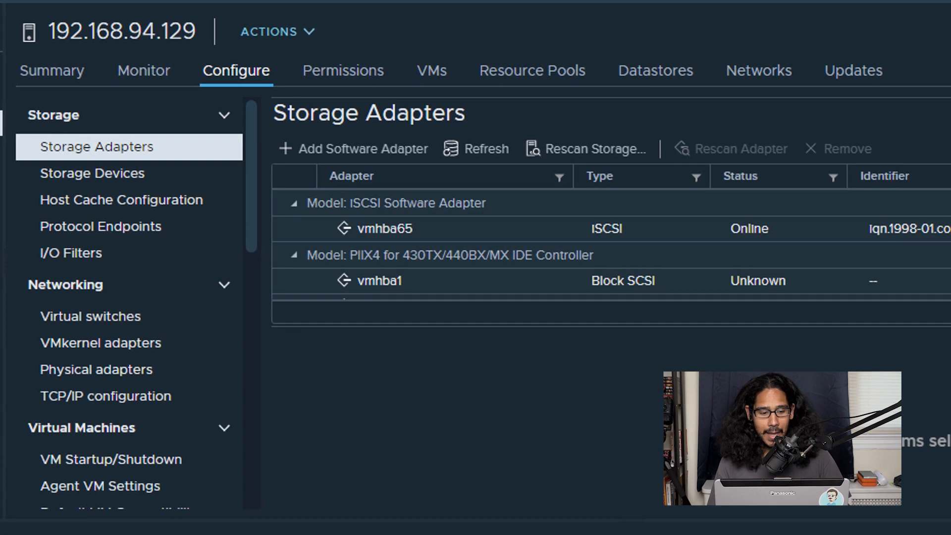
click(90, 315)
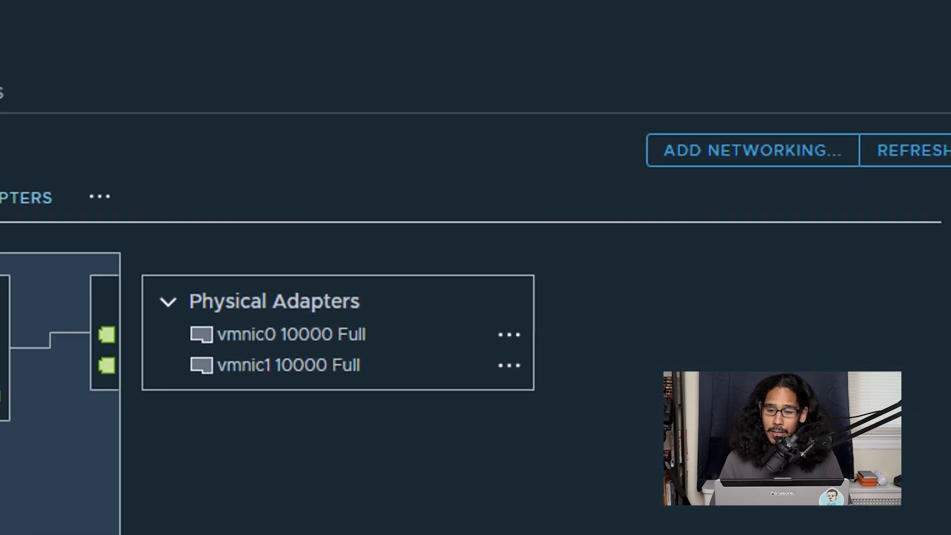
click(751, 151)
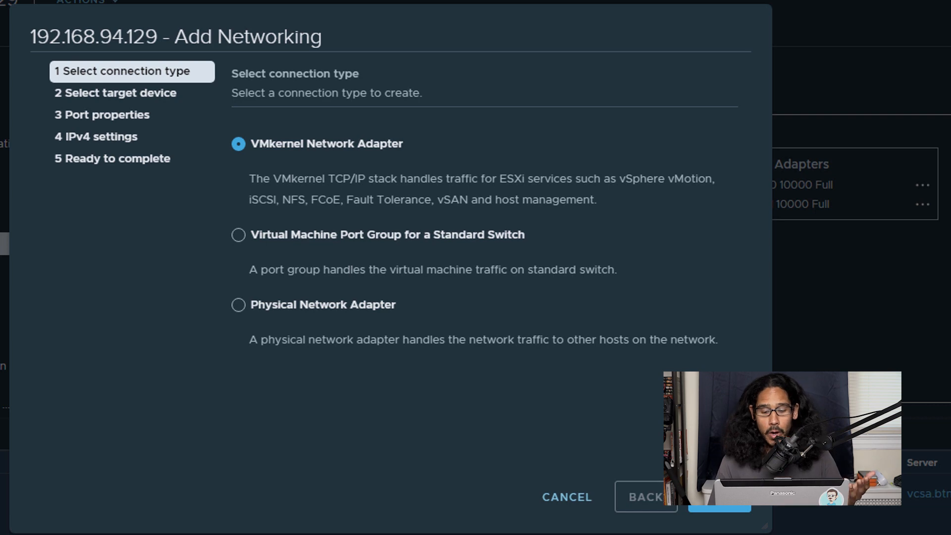
Continue with VMkernel Network Adapter as the connection type
click(718, 506)
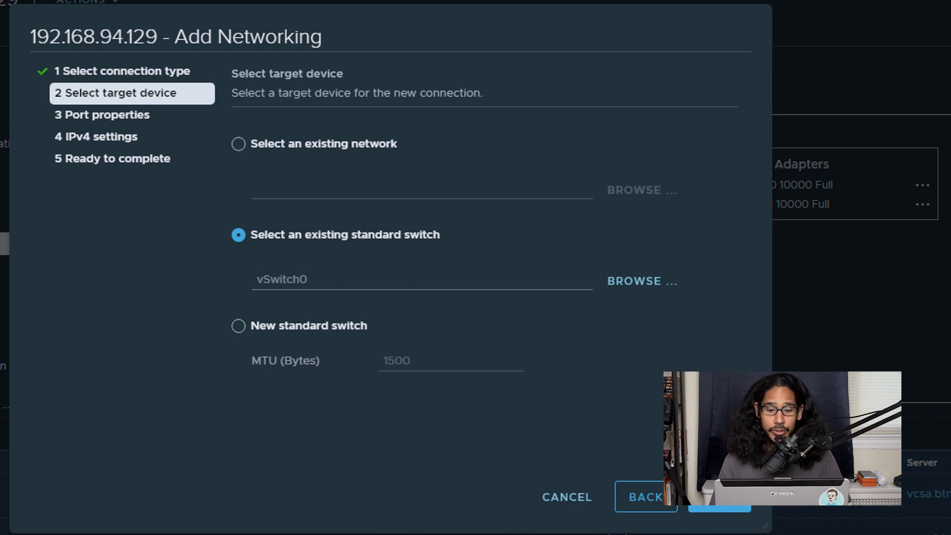
Choose existing standard switch vSwitch3 as the target device for the adapter
click(640, 280)
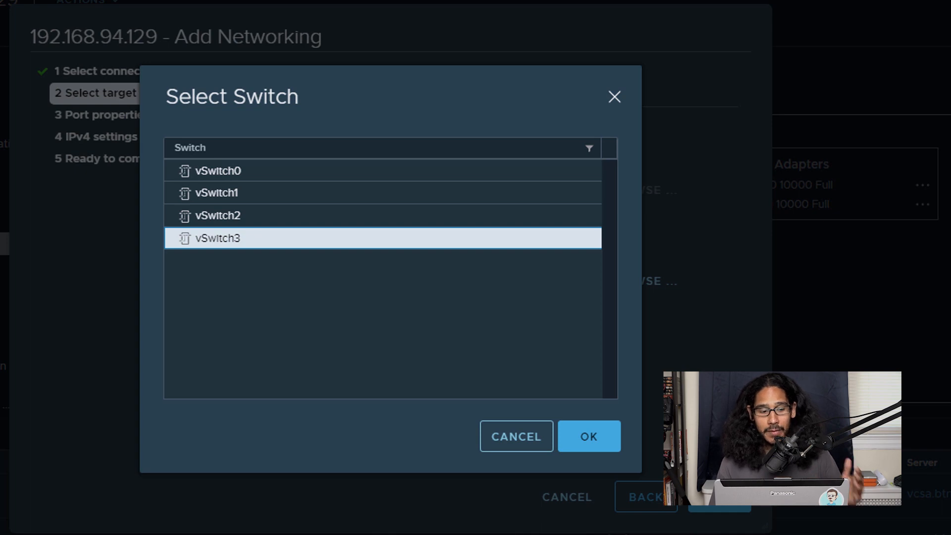
click(586, 437)
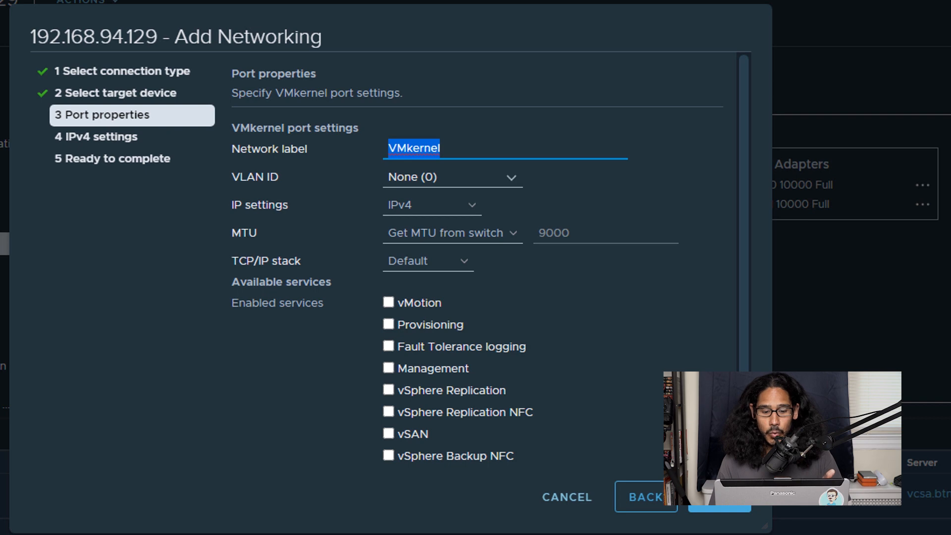
Label the port BTNHD-vSAN with MTU 9000, vSAN enabled, static 192.168.94.200 / 255.255.255.0, and finish
click(389, 434)
text(255.255.255.0)
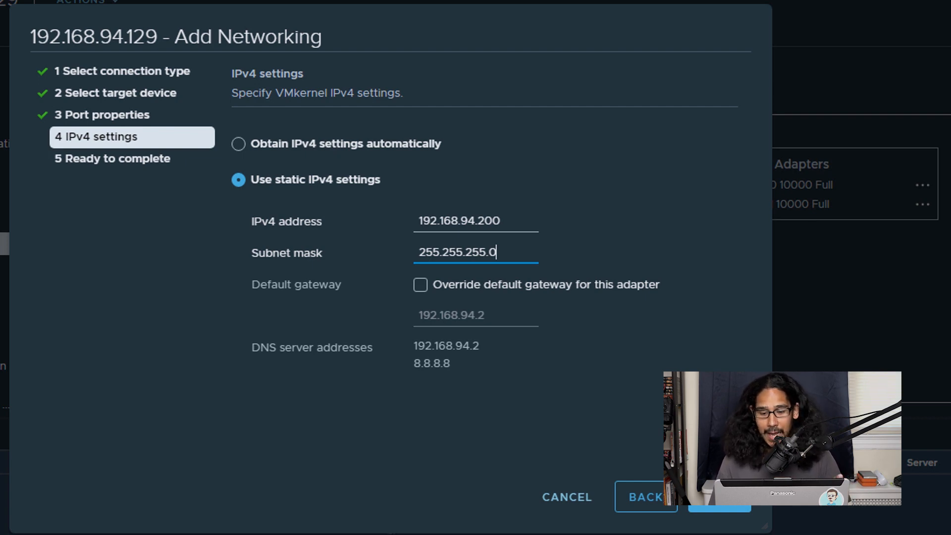
click(718, 506)
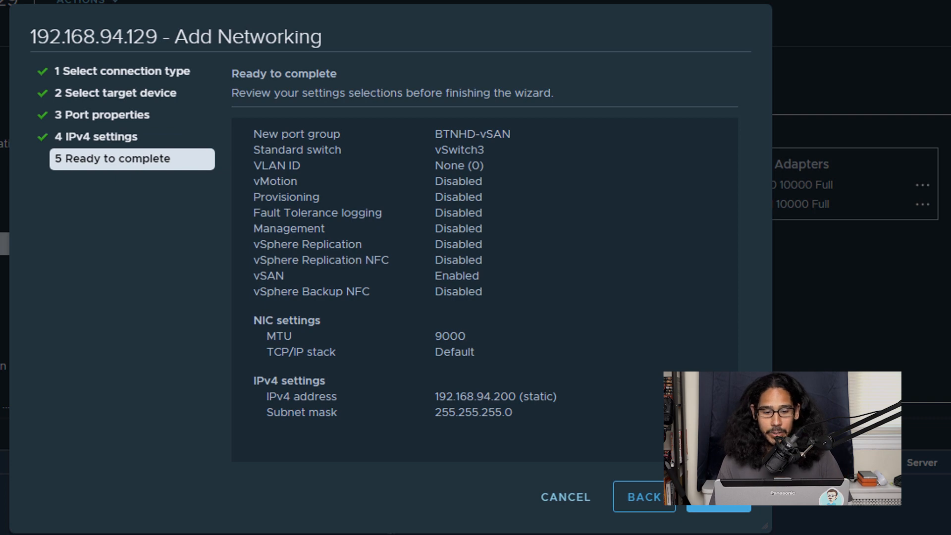
click(717, 506)
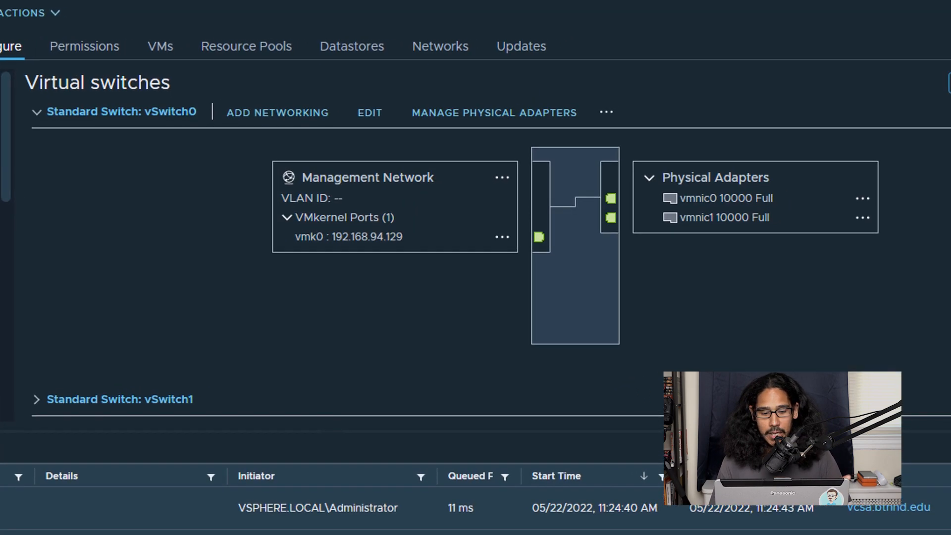